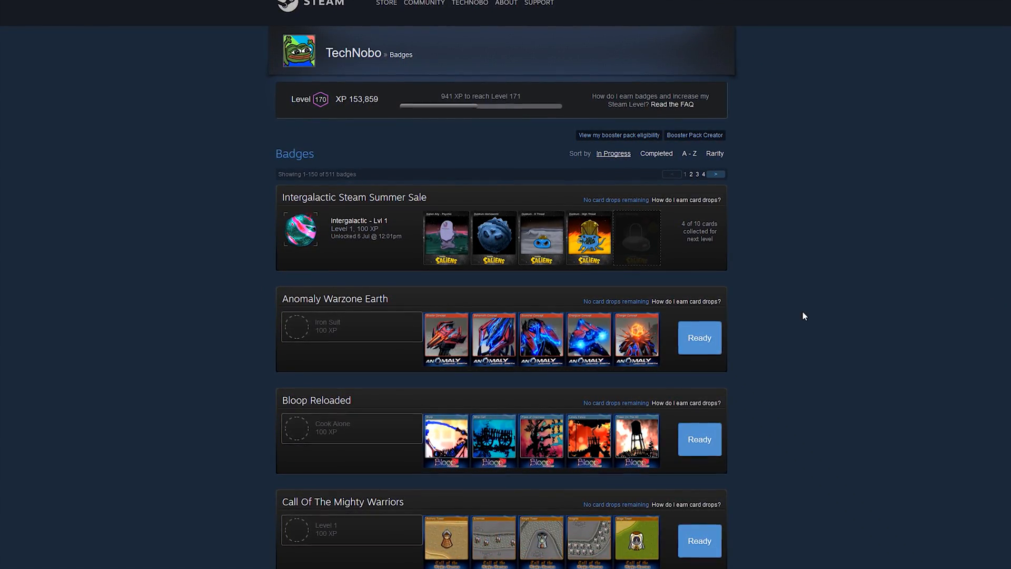
{"action": "mouse_move", "coordinate": [718, 357]}
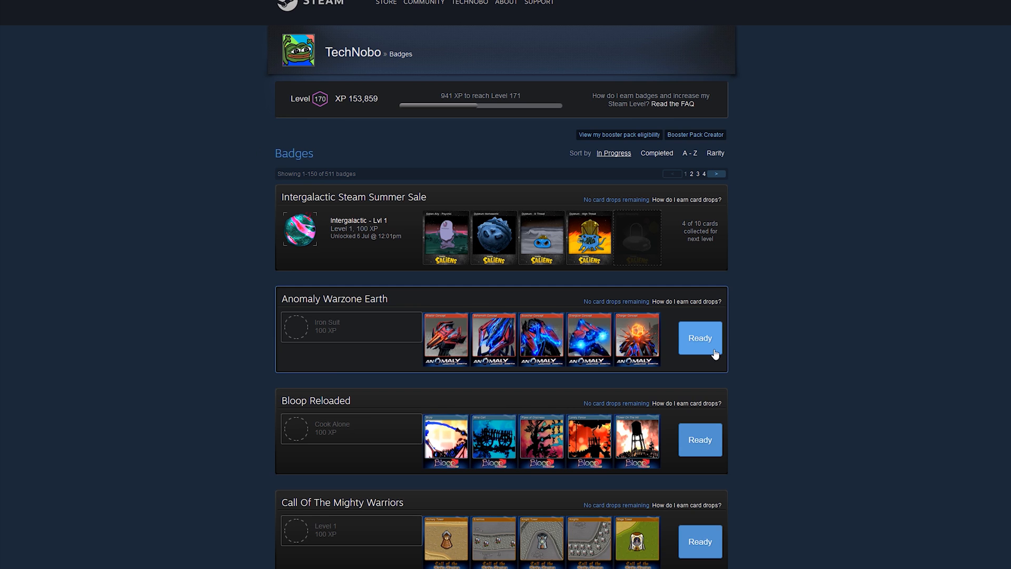
Scroll the Anomaly Warzone Earth badge page to see its six concept cards ready to craft
{"action": "scroll", "scroll_direction": "down", "scroll_amount": 3}
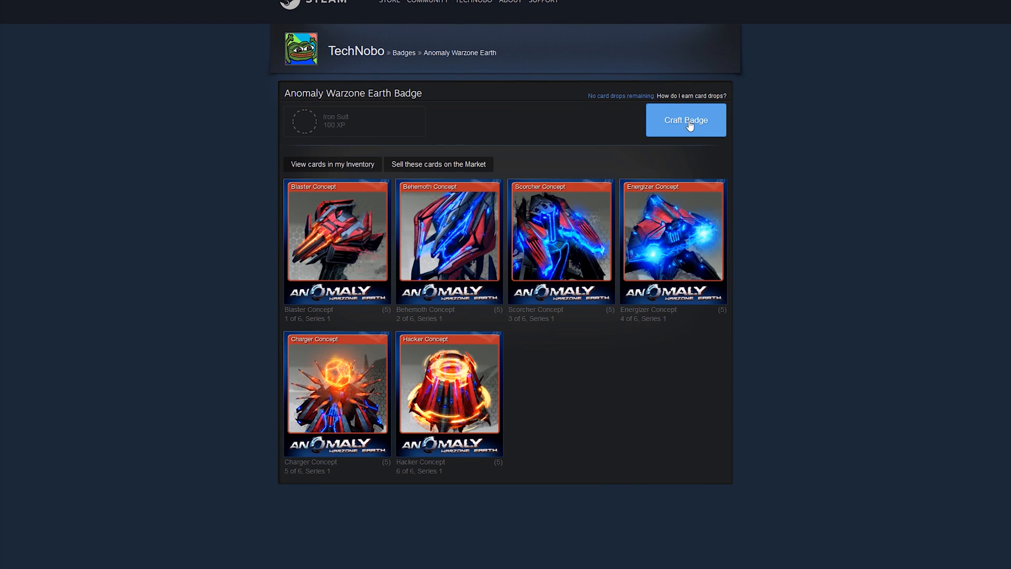
{"action": "mouse_move", "coordinate": [689, 193]}
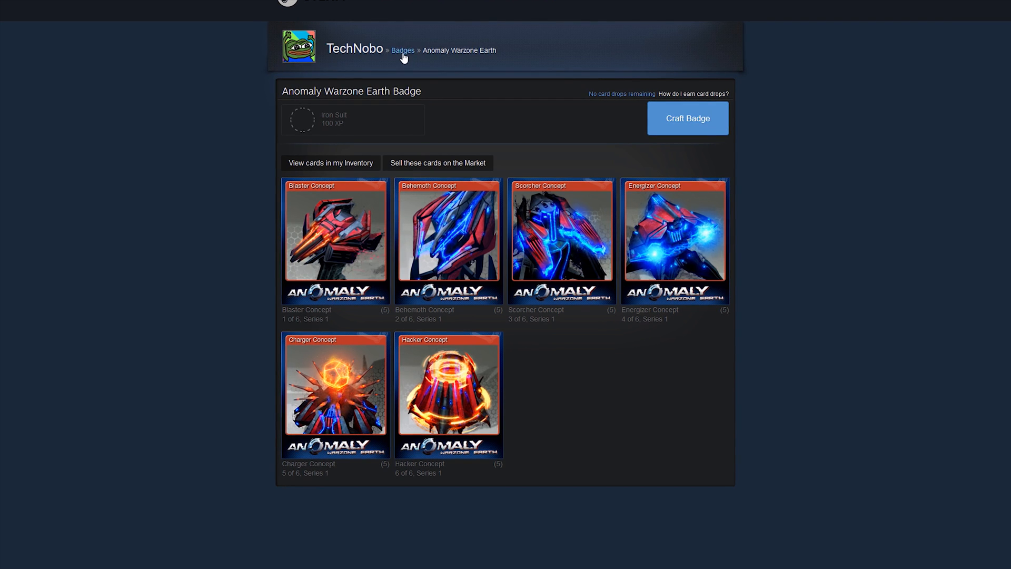
Browse the TcNobo/TcNo-Steam-Card-Assistant repository's file list and README on GitHub
{"action": "left_click", "coordinate": [403, 51]}
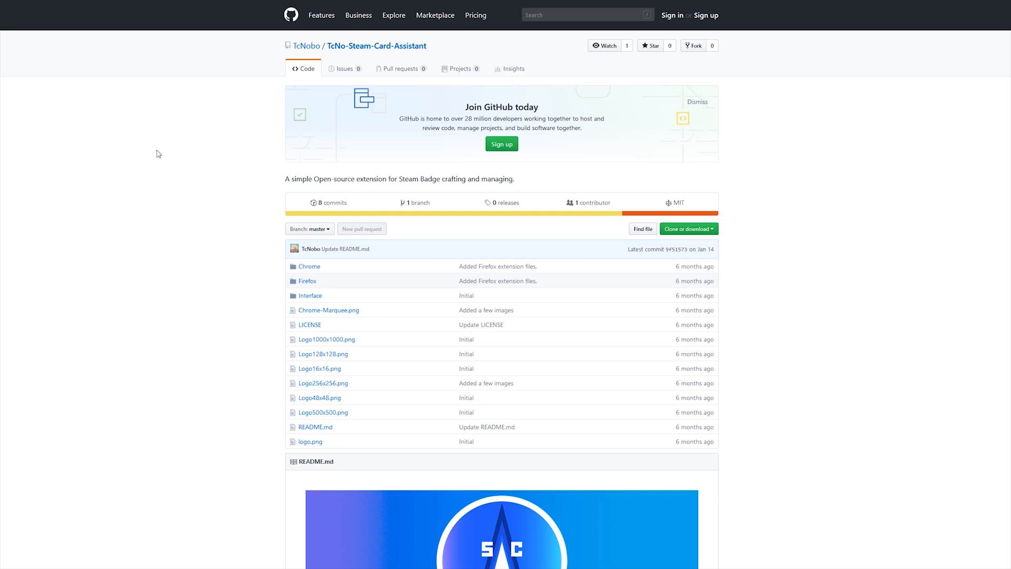
{"action": "scroll", "scroll_direction": "down", "scroll_amount": 3}
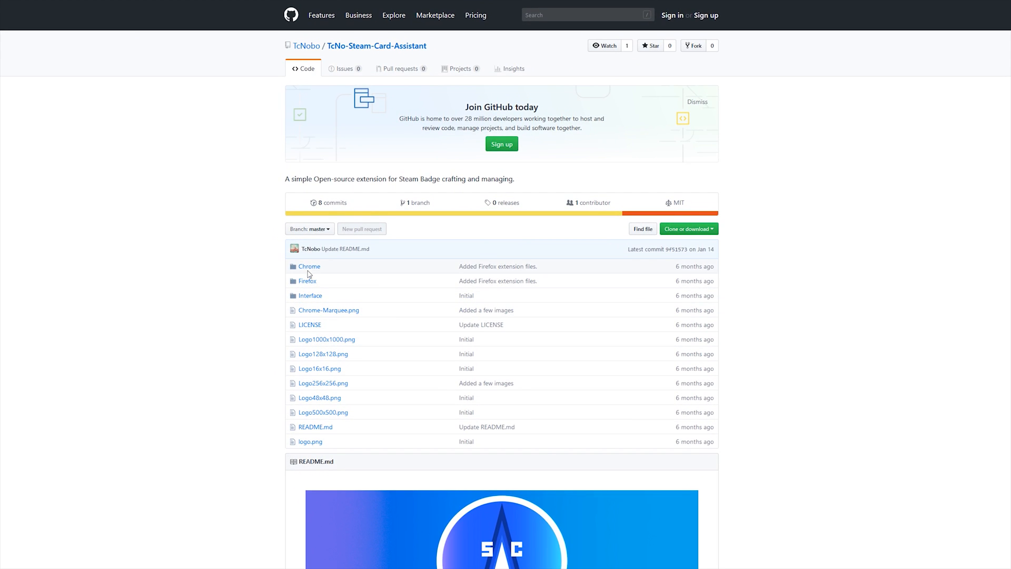
{"action": "scroll", "scroll_direction": "down", "scroll_amount": 3}
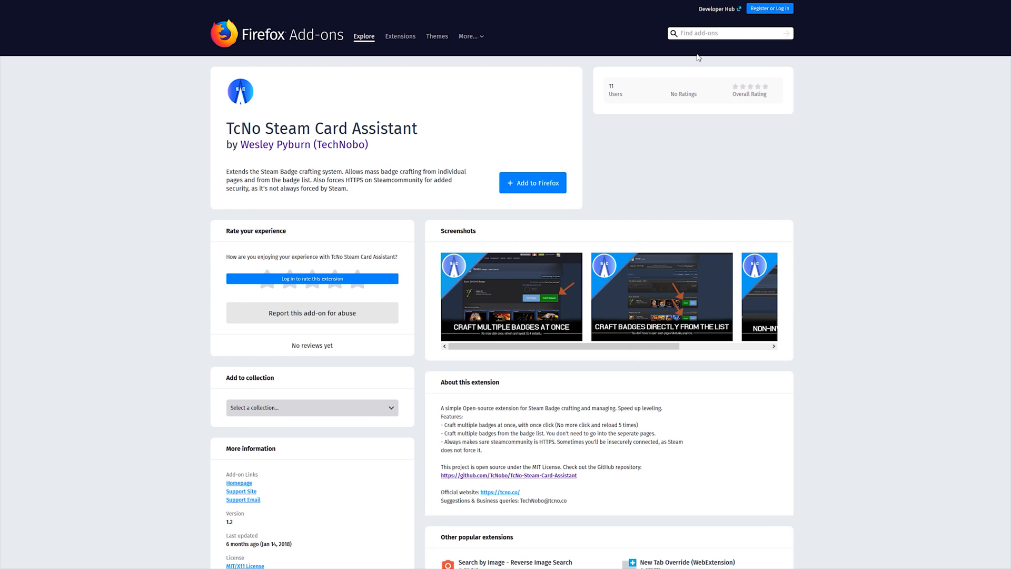
Install the TcNo Steam Card Assistant extension via Add to Firefox
{"action": "left_click", "coordinate": [533, 182]}
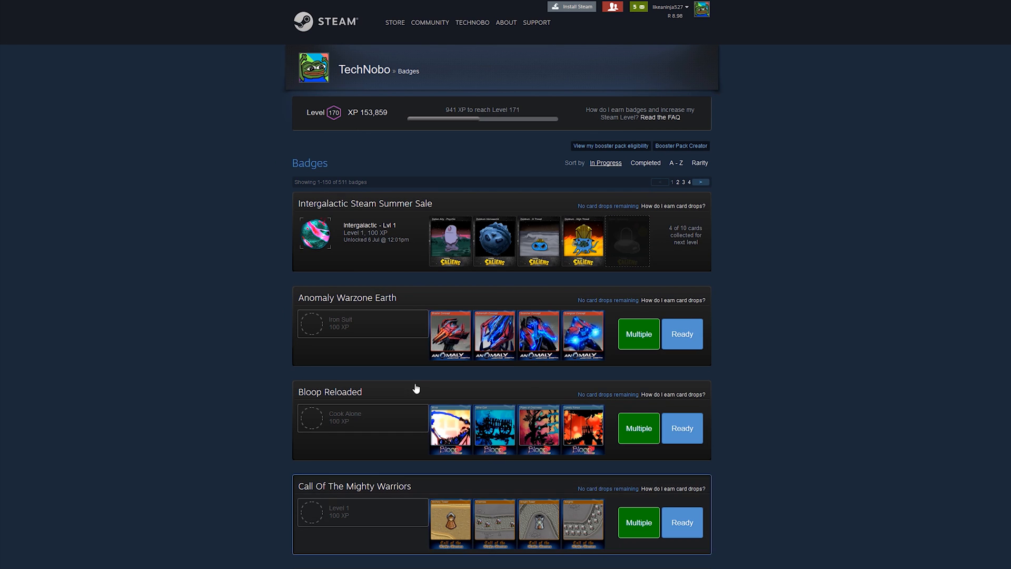
{"action": "scroll", "scroll_direction": "down", "scroll_amount": 3}
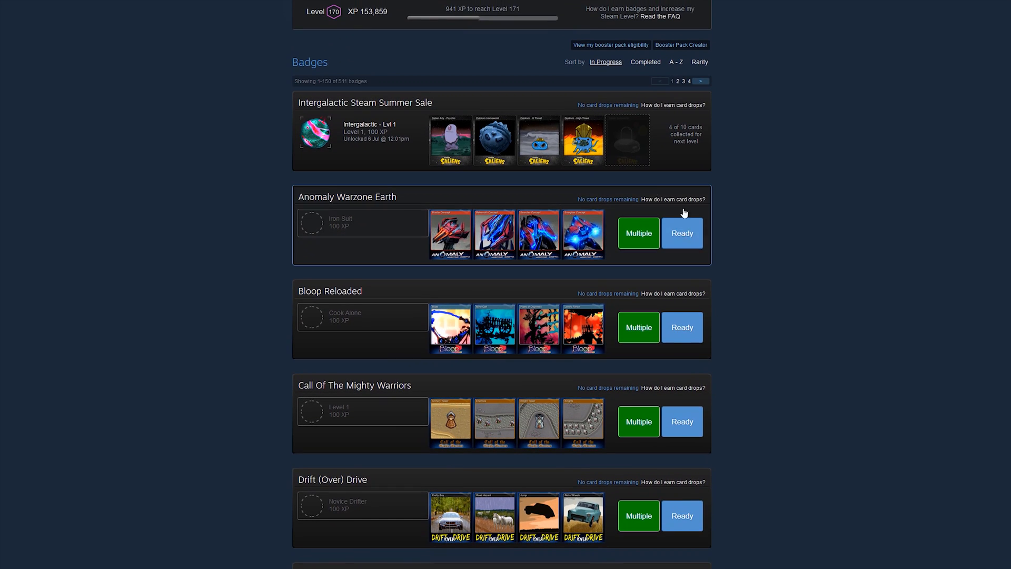
{"action": "left_click", "coordinate": [682, 233]}
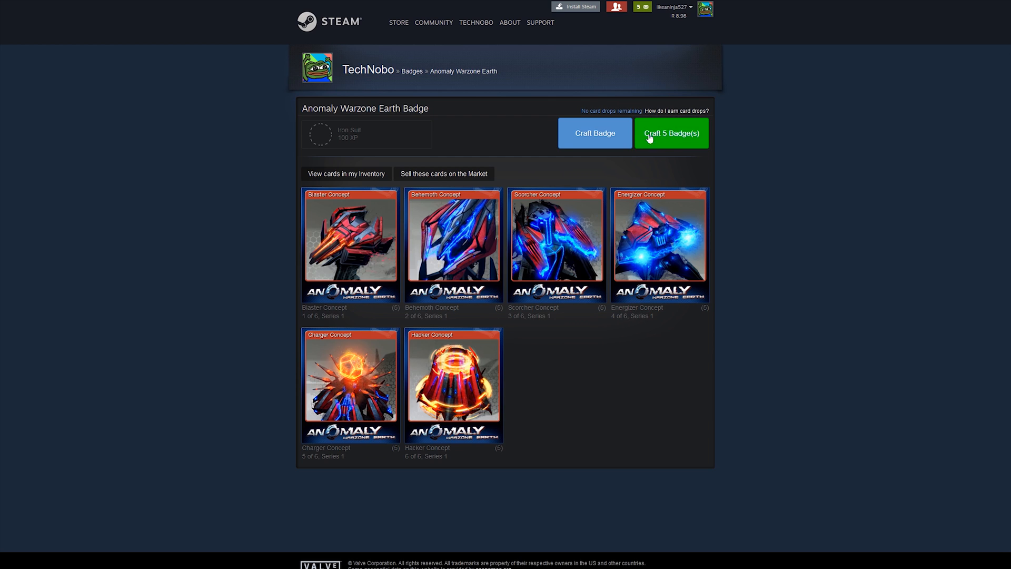
{"action": "mouse_move", "coordinate": [635, 155]}
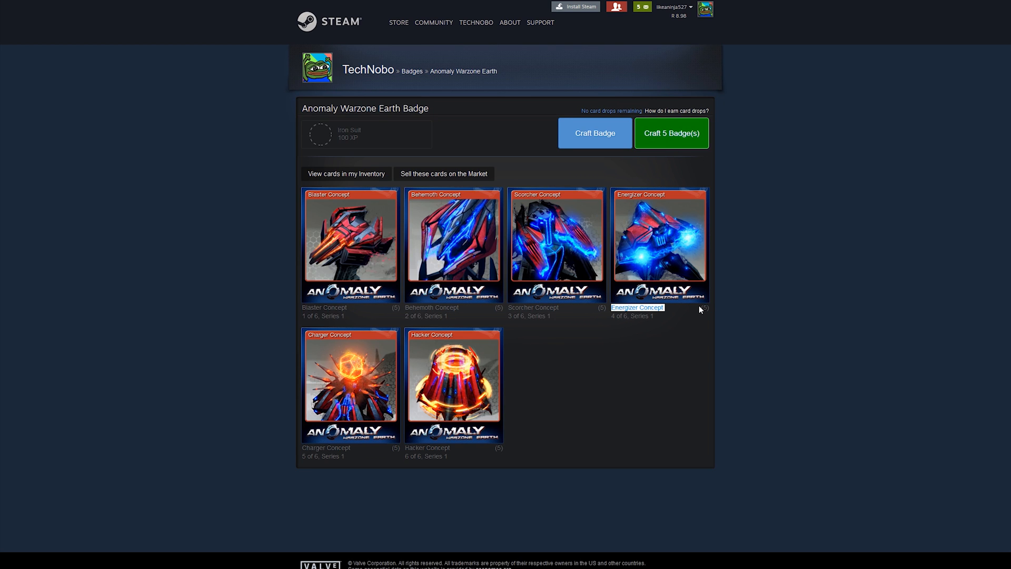
{"action": "left_click", "coordinate": [412, 71]}
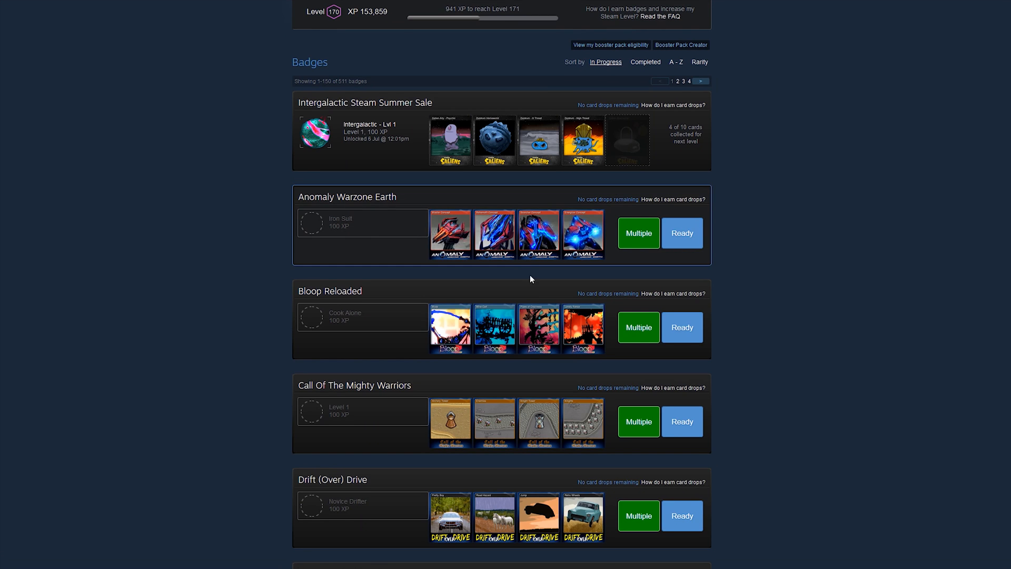
{"action": "scroll", "scroll_direction": "down", "scroll_amount": 3}
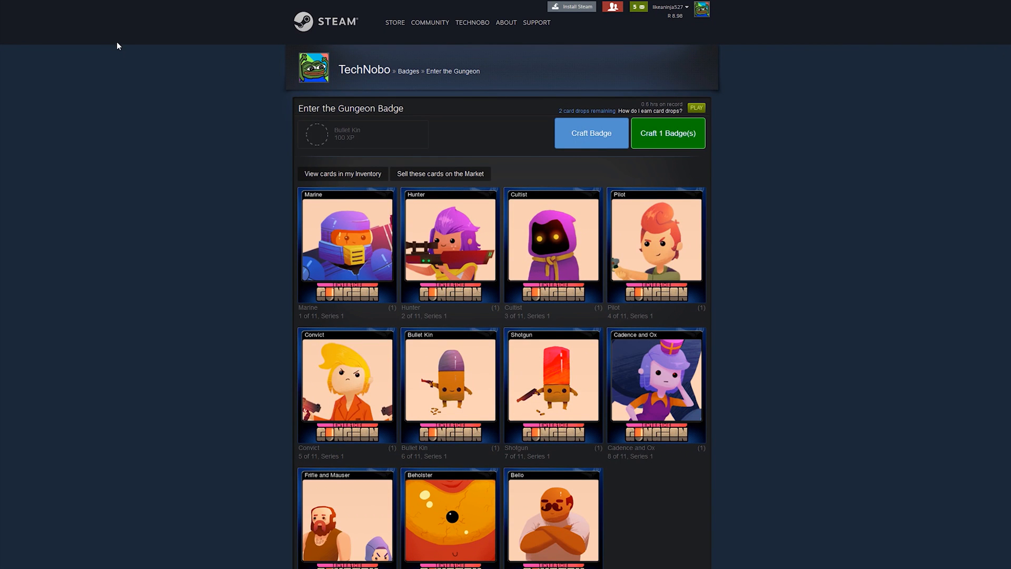
{"action": "mouse_move", "coordinate": [687, 282]}
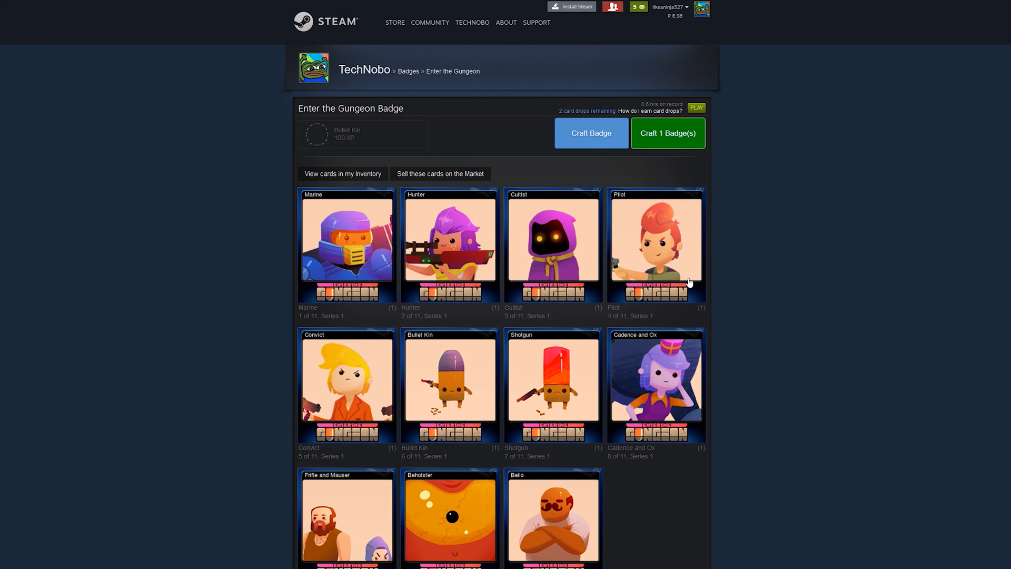
{"action": "mouse_move", "coordinate": [701, 307]}
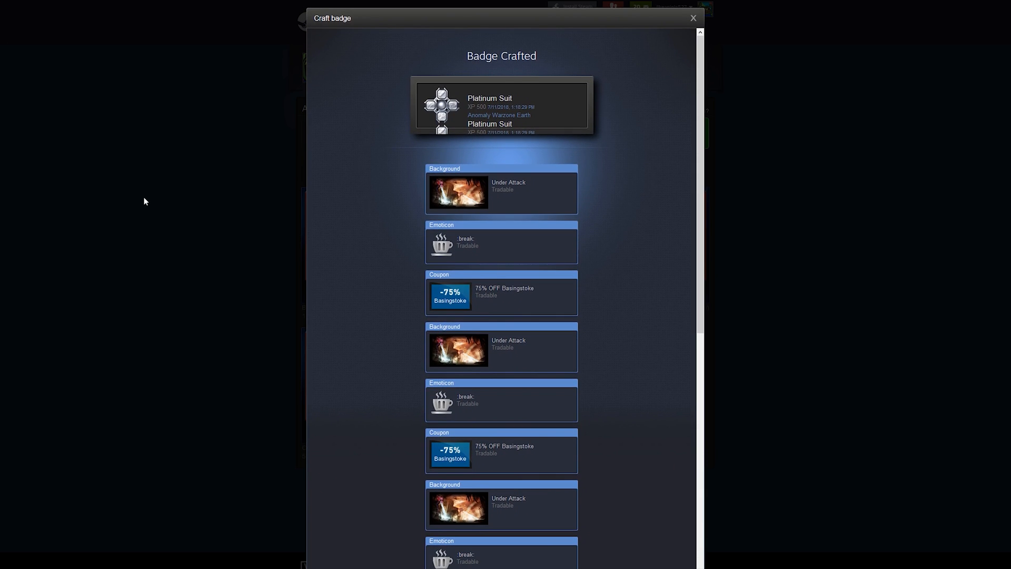
Dismiss the Craft badge results dialog and return to the badges list at 154,359 XP
{"action": "left_click", "coordinate": [693, 18]}
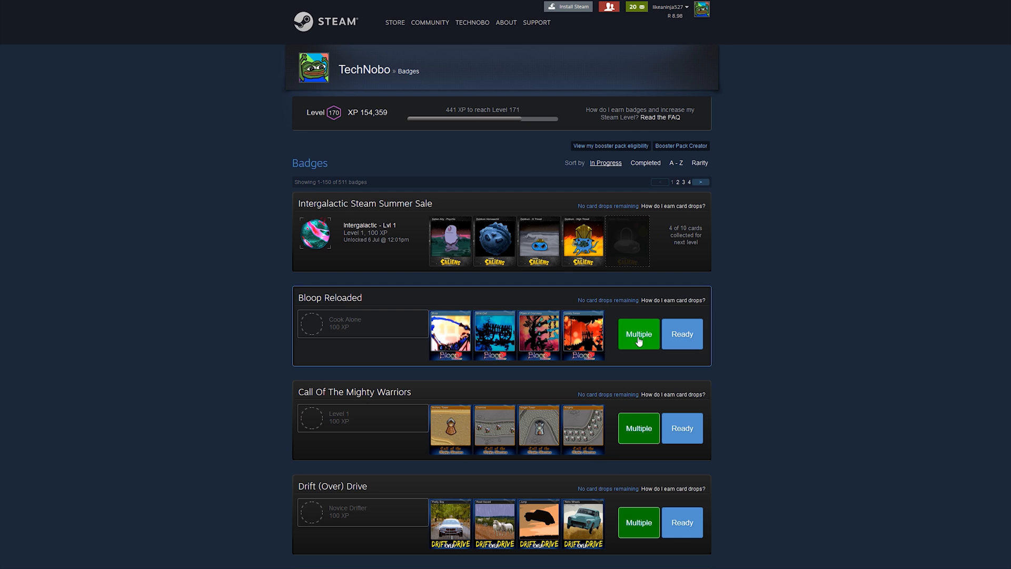
Bulk-craft the Bloop Reloaded badge 5 times via the extension's Multiple button
{"action": "left_click", "coordinate": [639, 334]}
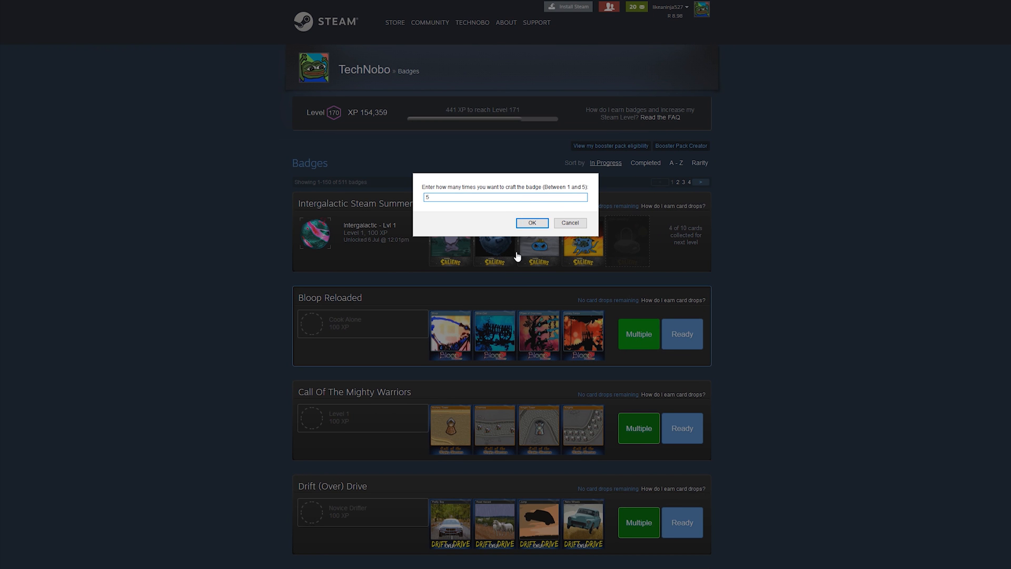
{"action": "left_click", "coordinate": [531, 222]}
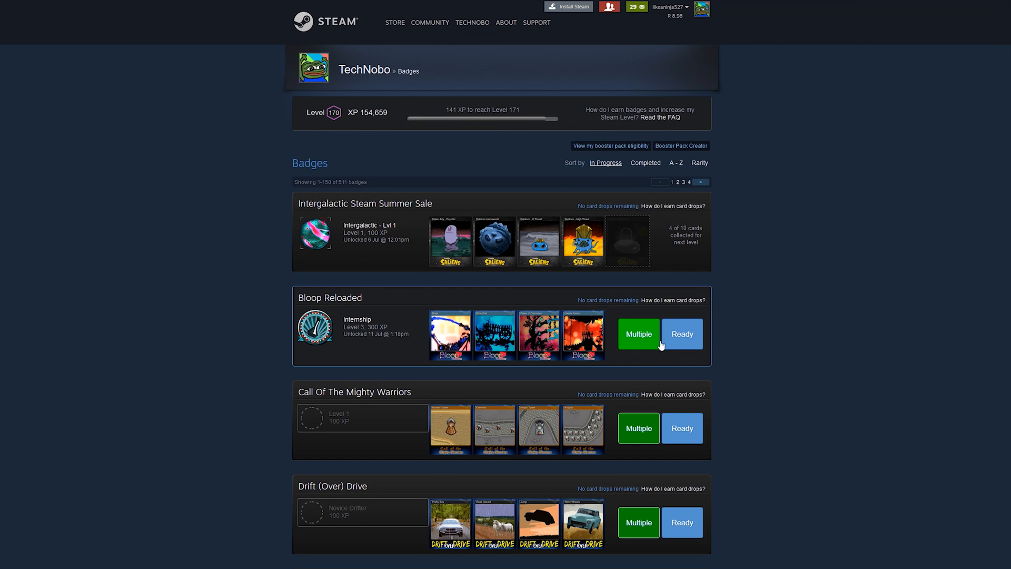
{"action": "mouse_move", "coordinate": [631, 340]}
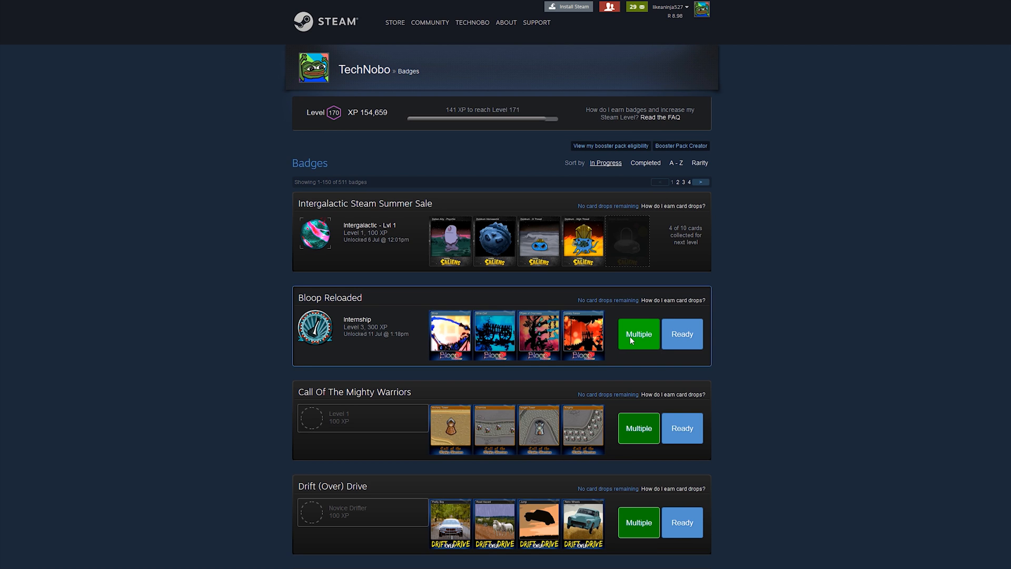
{"action": "left_click", "coordinate": [638, 334]}
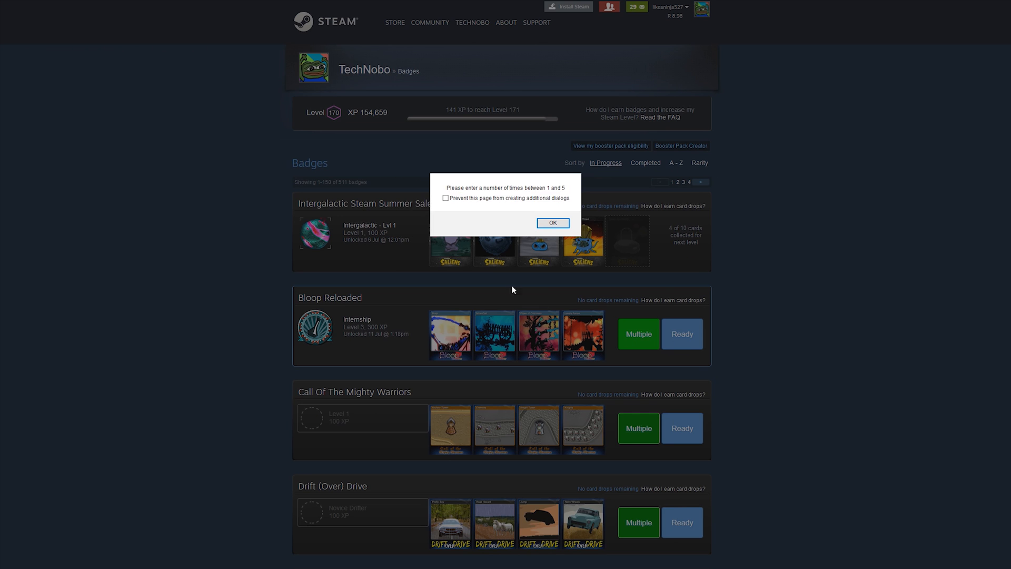
{"action": "left_click", "coordinate": [552, 222]}
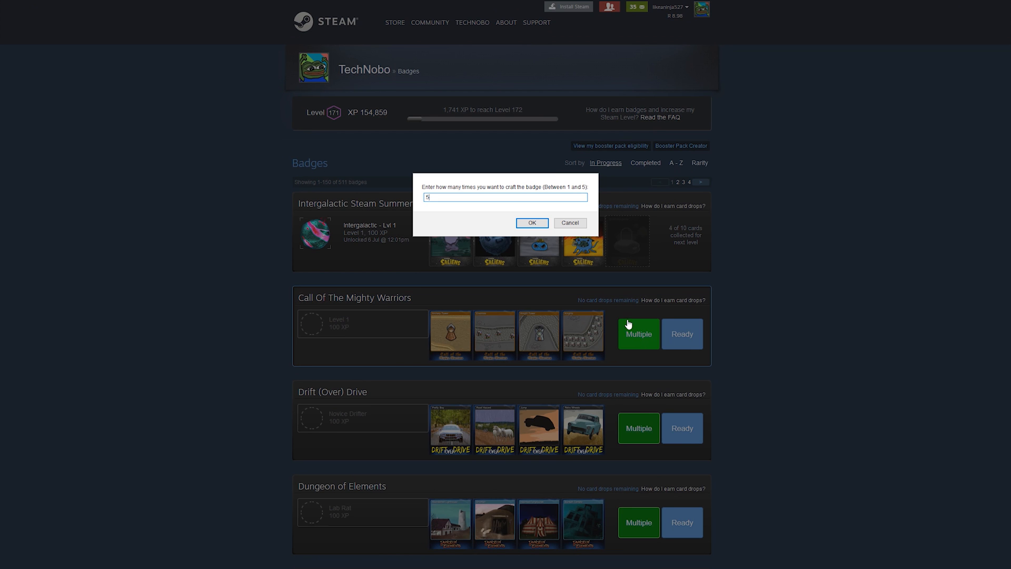
{"action": "left_click", "coordinate": [531, 223]}
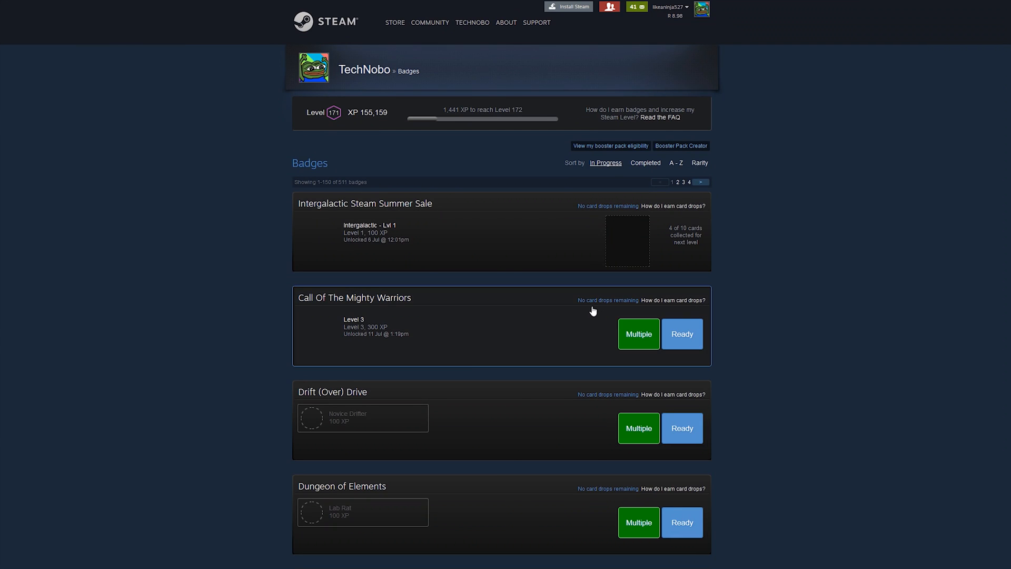
Bulk-craft Call Of The Mighty Warriors to level 3 and start Drift (Over) Drive, reaching level 171
{"action": "left_click", "coordinate": [639, 334]}
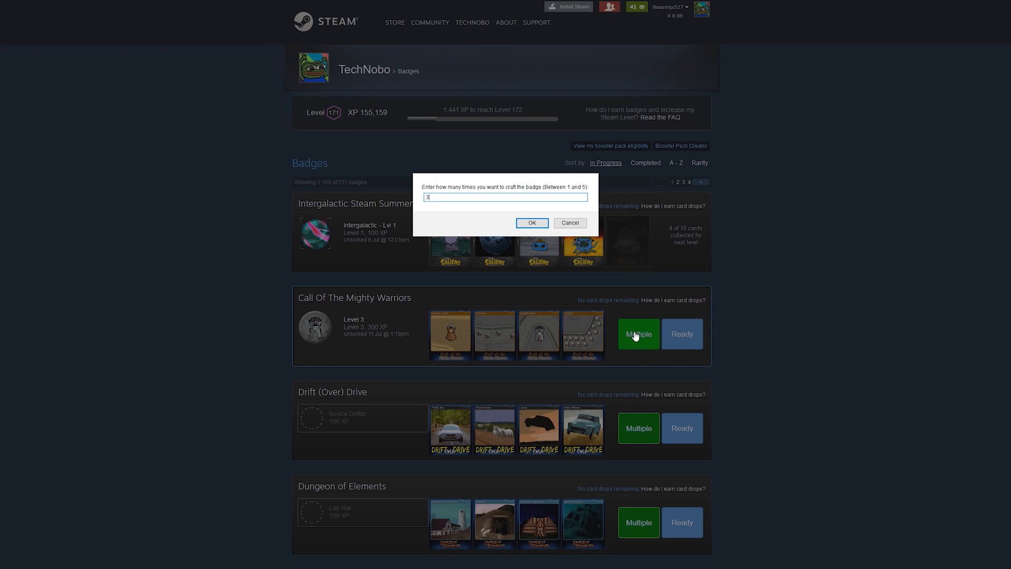
{"action": "left_click", "coordinate": [532, 222]}
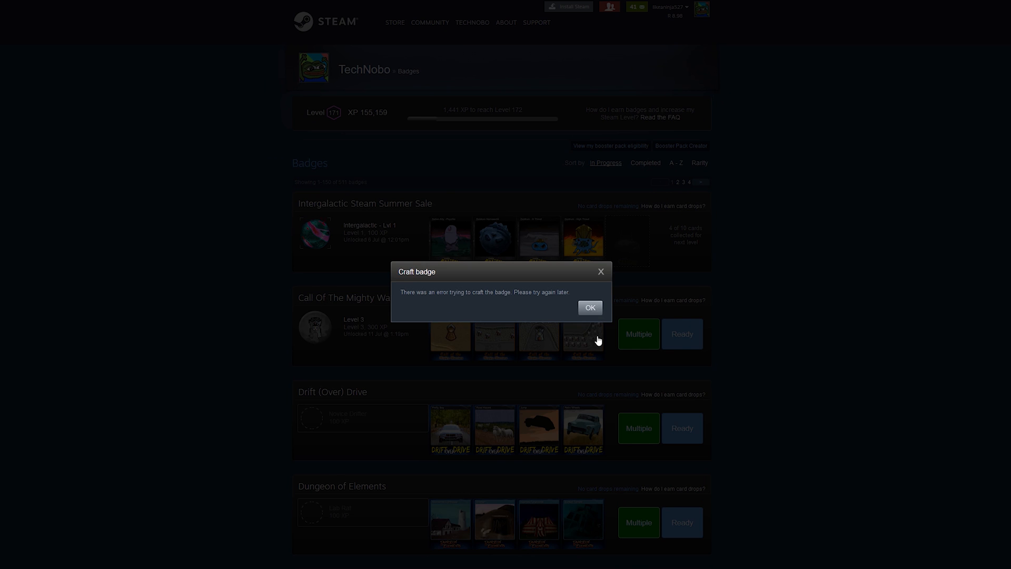
{"action": "left_click", "coordinate": [589, 308]}
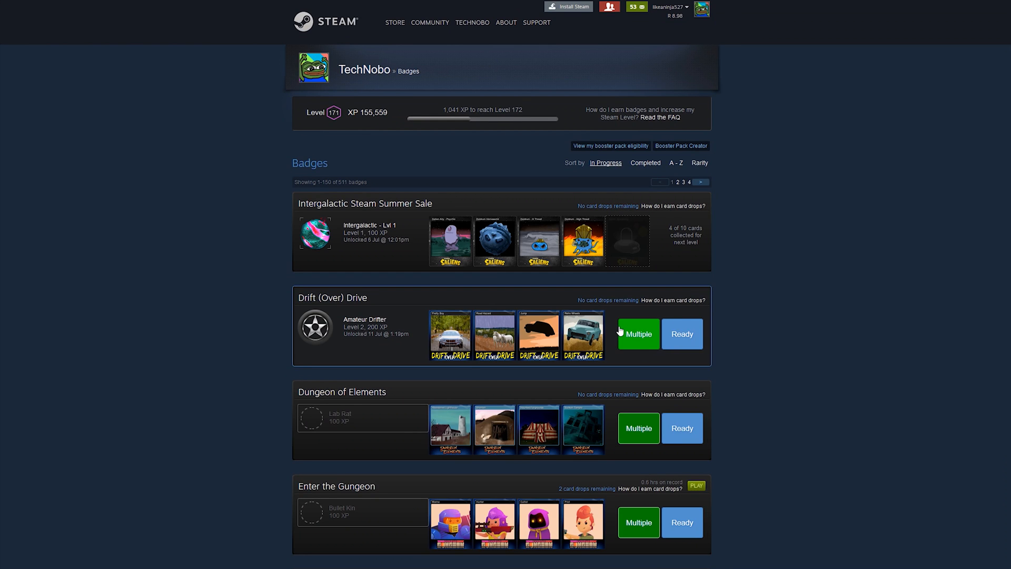
{"action": "left_click", "coordinate": [682, 334]}
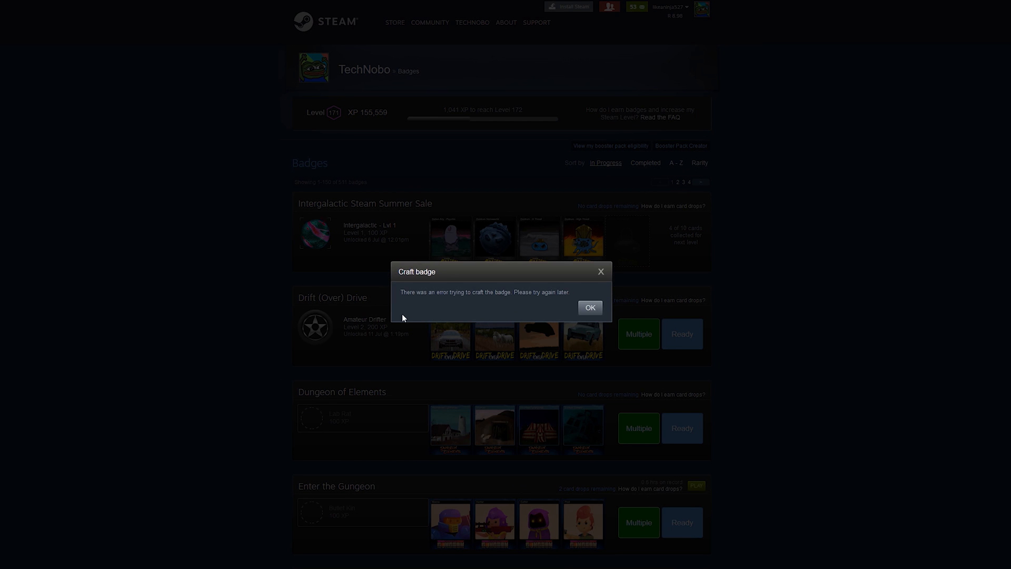
{"action": "left_click", "coordinate": [589, 308]}
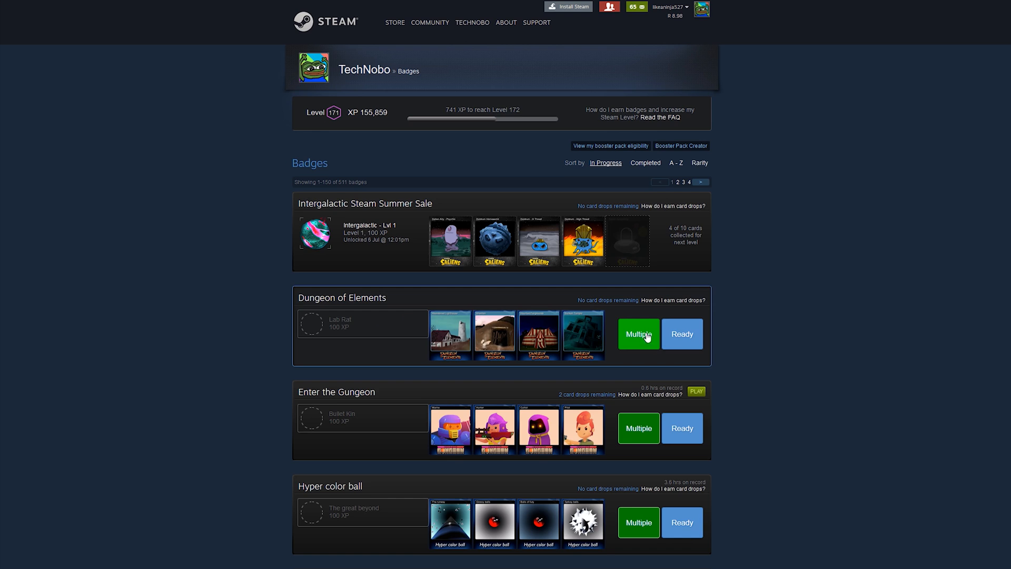
Bulk-craft the Dungeon of Elements and Enter the Gungeon badges 5 times each, dismissing error popups
{"action": "left_click", "coordinate": [639, 334]}
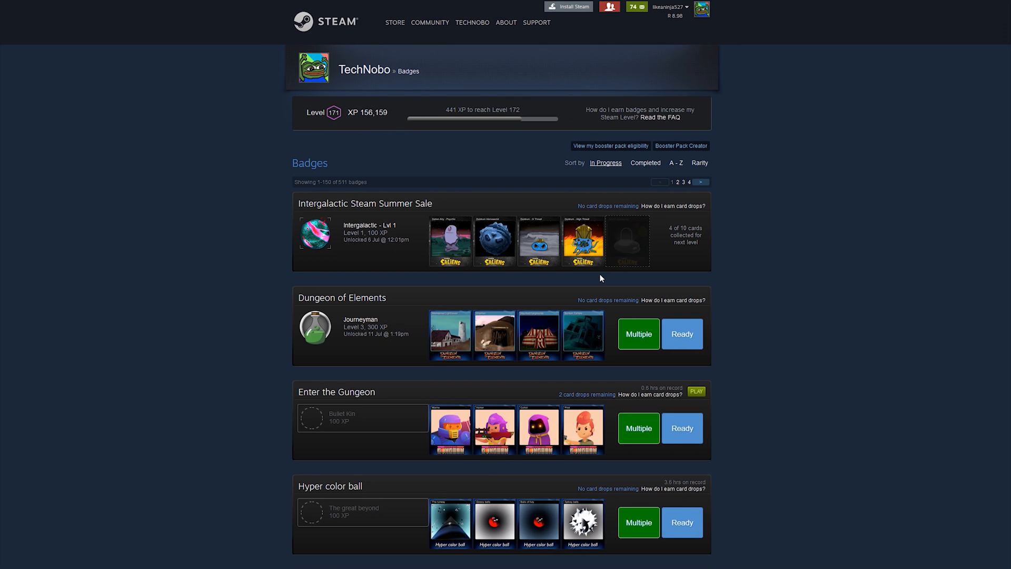
{"action": "left_click", "coordinate": [639, 334]}
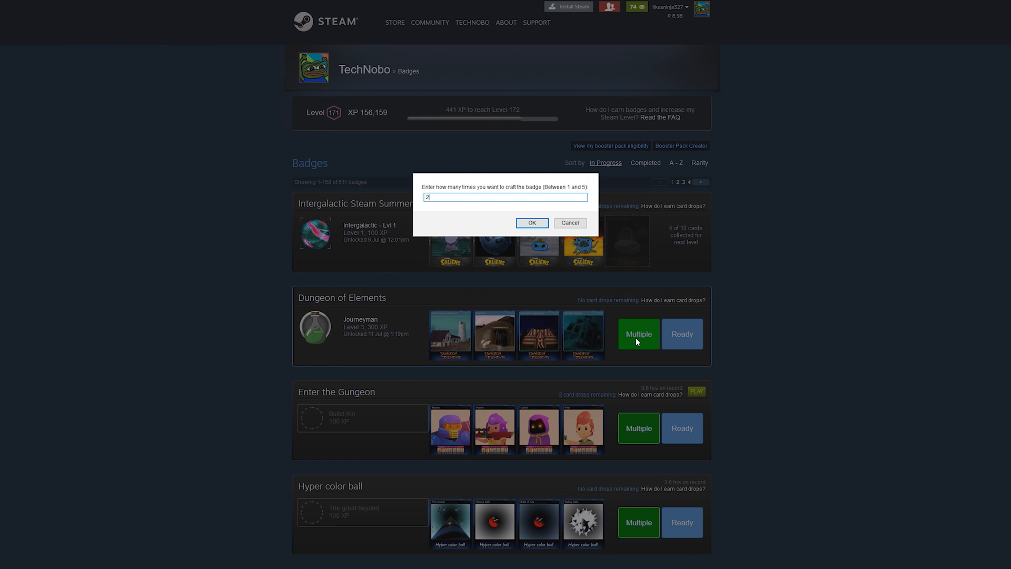
{"action": "left_click", "coordinate": [531, 223]}
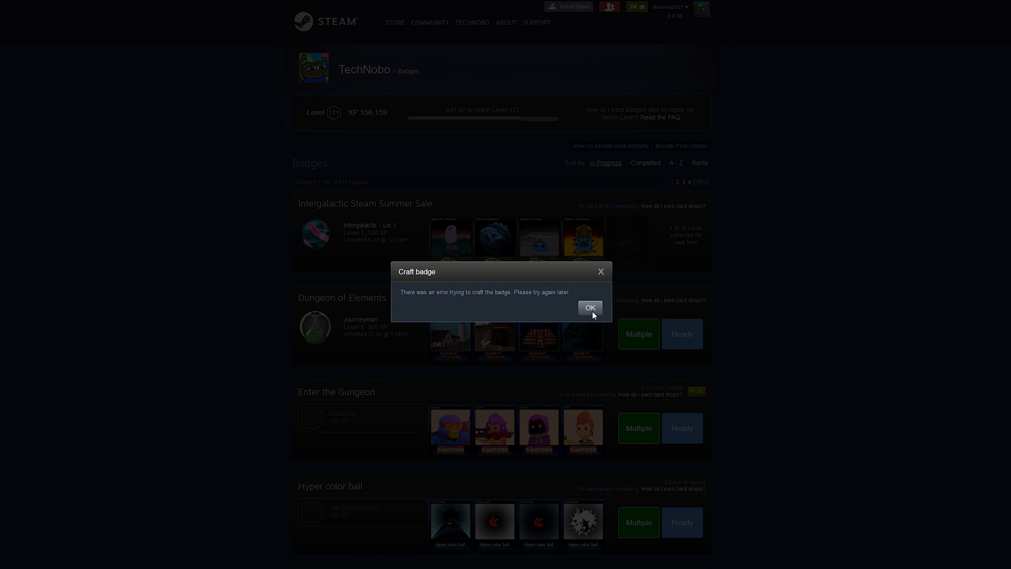
{"action": "left_click", "coordinate": [589, 308]}
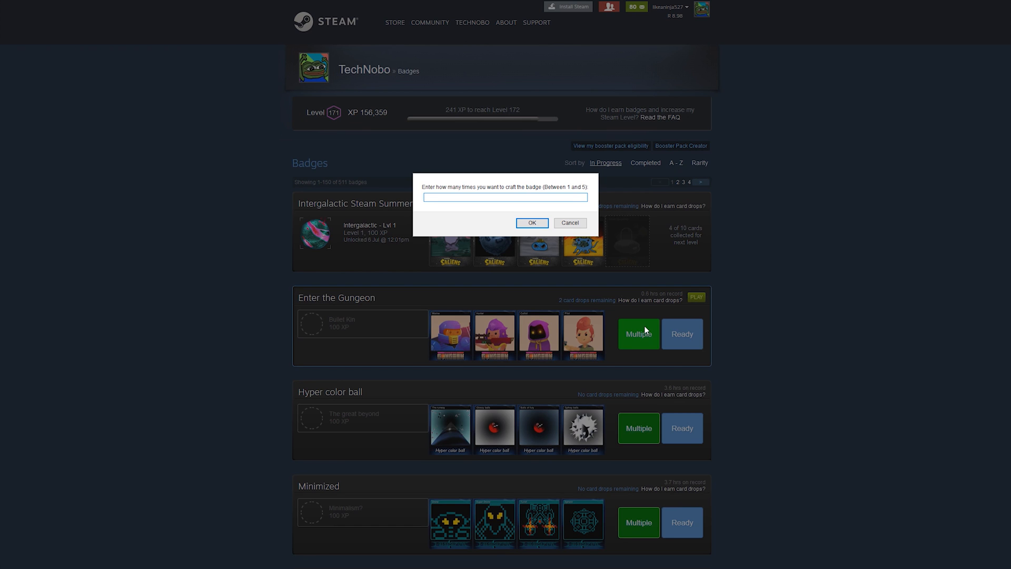
{"action": "left_click", "coordinate": [569, 223]}
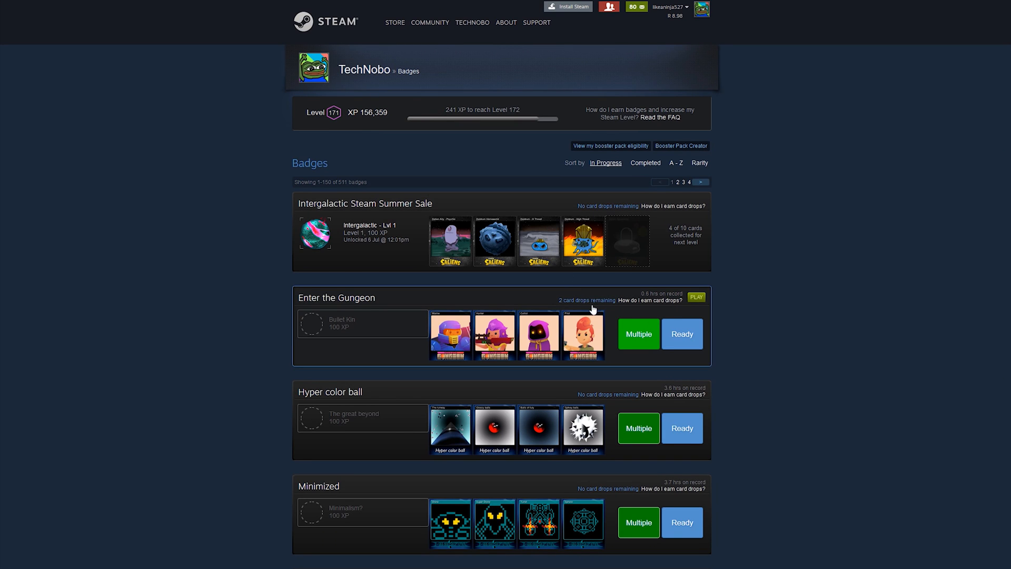
Bulk-craft the Hyper color ball and Minimized badges, bringing the profile to level 172
{"action": "left_click", "coordinate": [681, 334]}
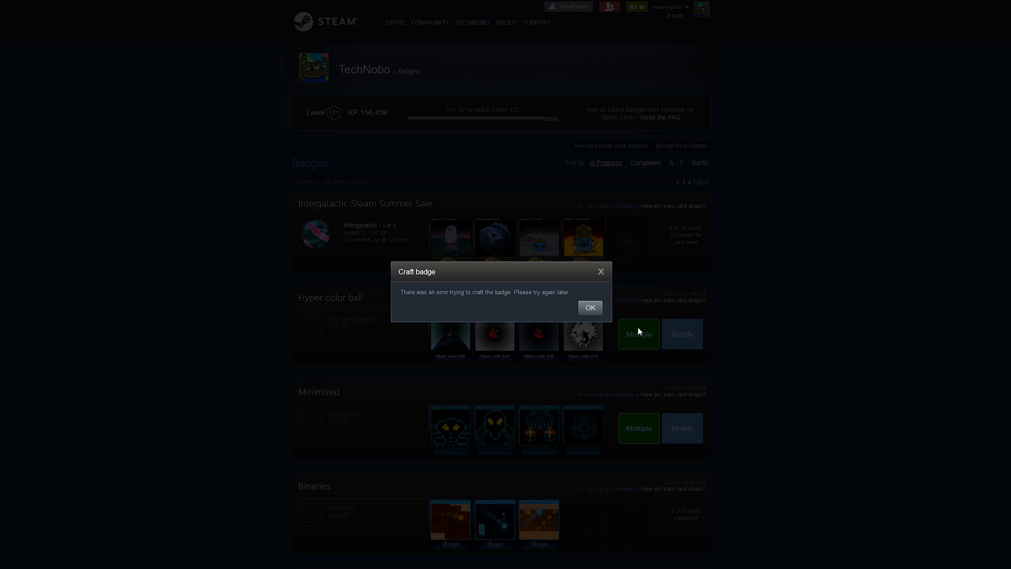
{"action": "left_click", "coordinate": [589, 307]}
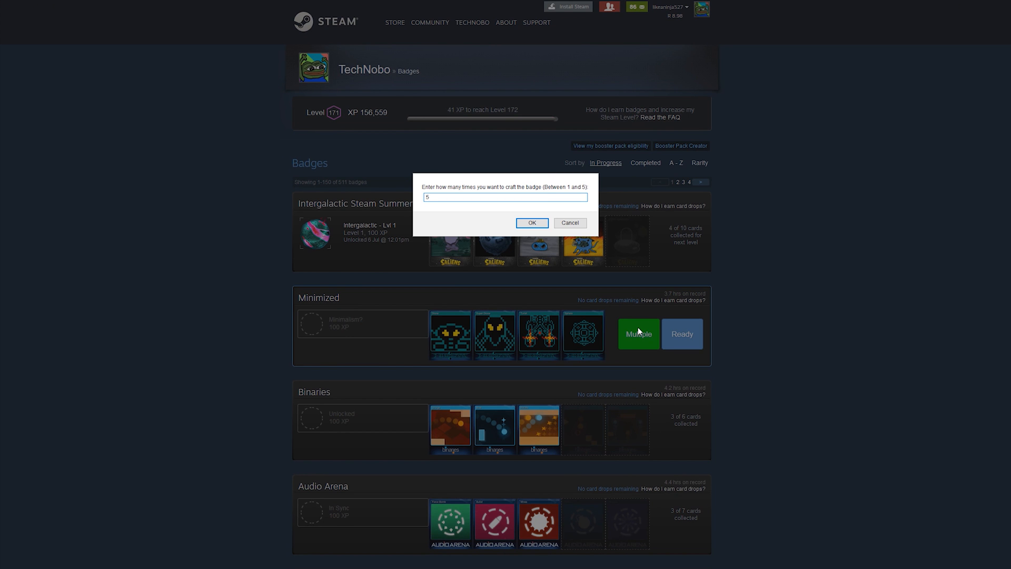
{"action": "left_click", "coordinate": [531, 222]}
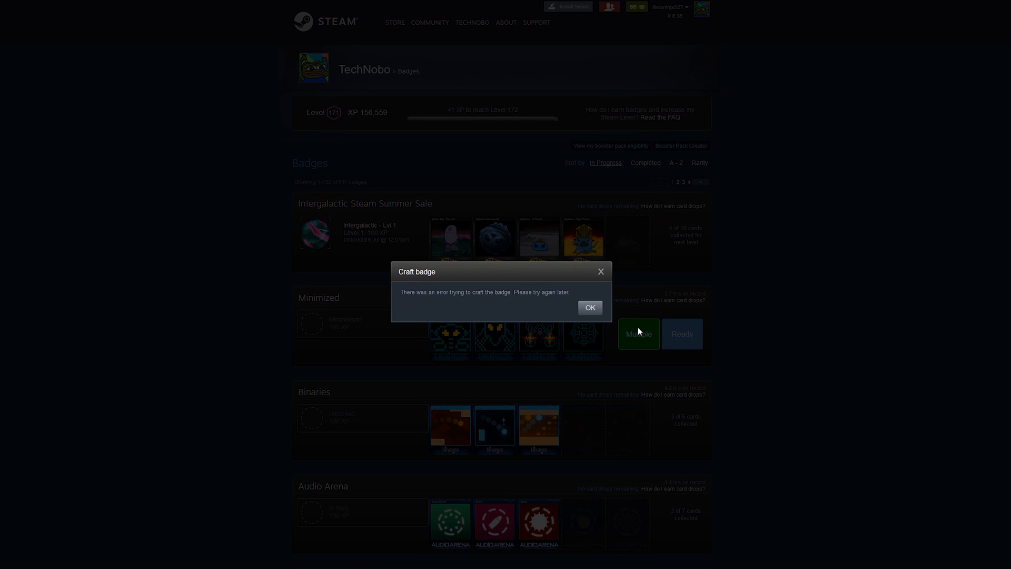
{"action": "left_click", "coordinate": [589, 307]}
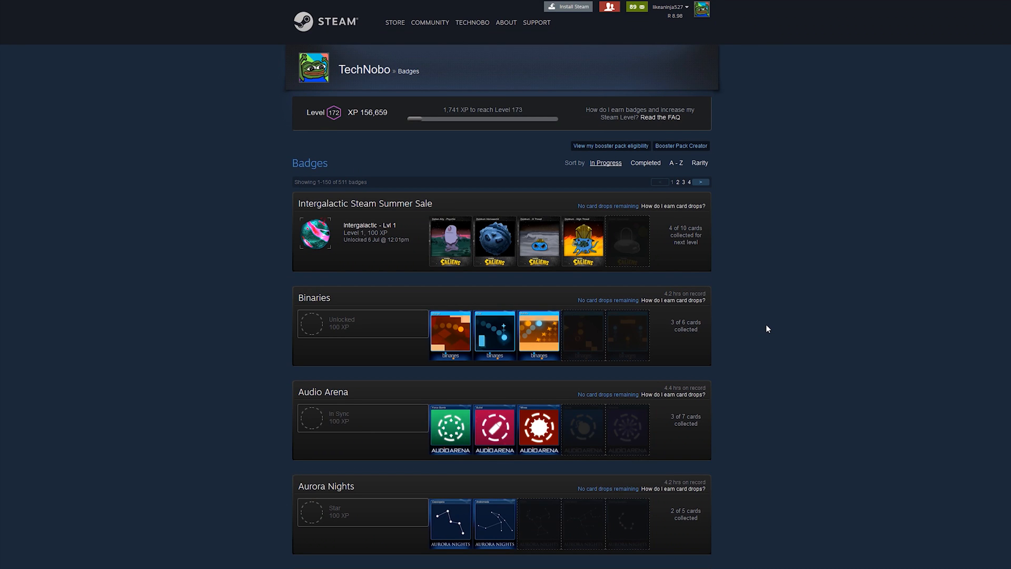
{"action": "mouse_move", "coordinate": [774, 332]}
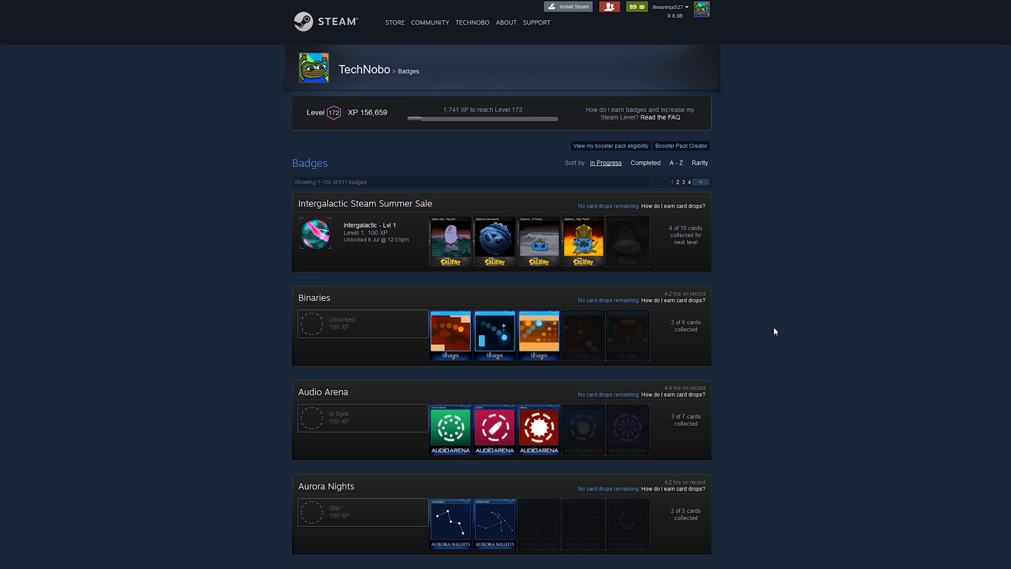